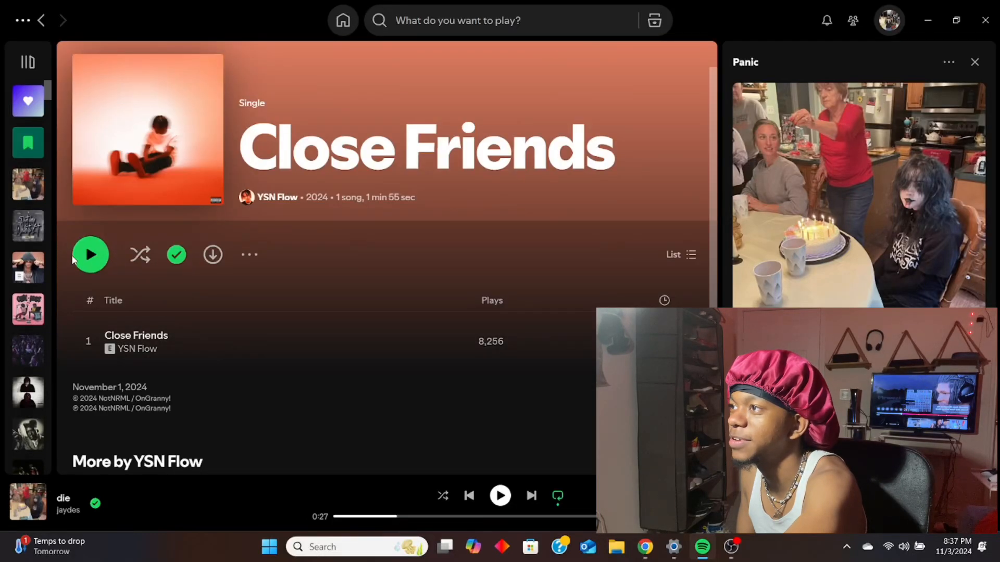
- Start playing YSN Flow's 'Close Friends' single, then switch to the browser
left_click(90, 254)
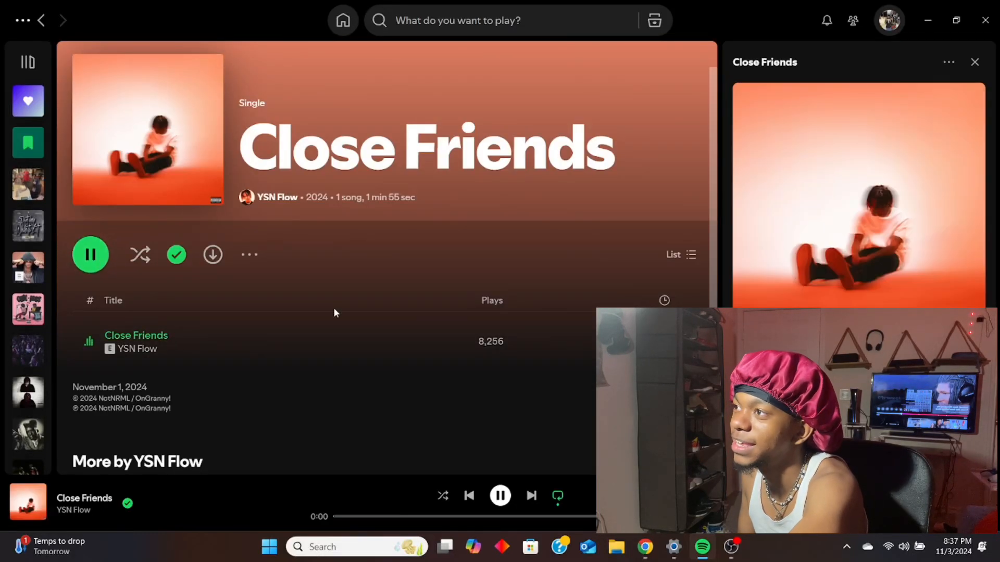
left_click(644, 546)
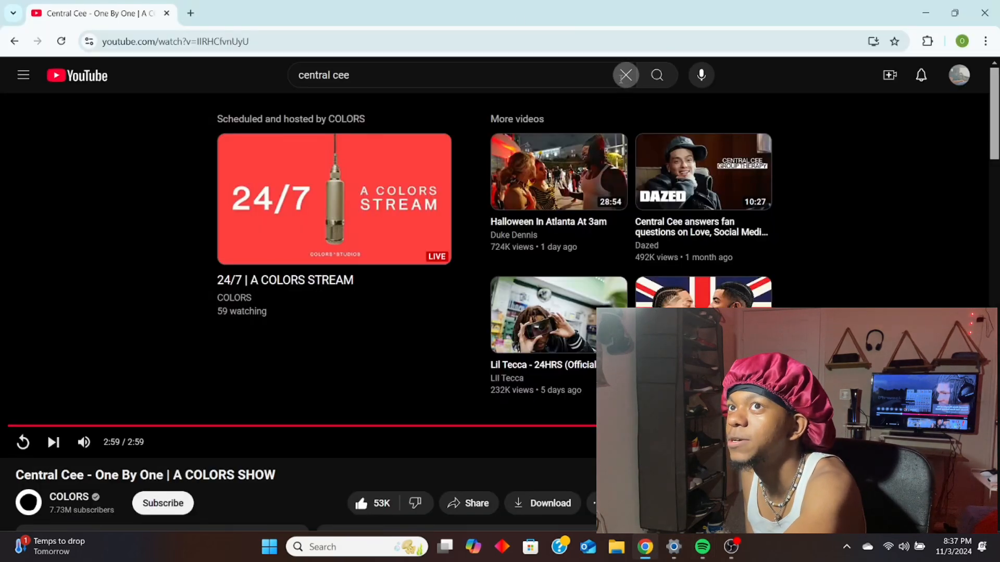
- Search YouTube for 'ysn flow my fault' using the suggestion
type("ysn flow my")
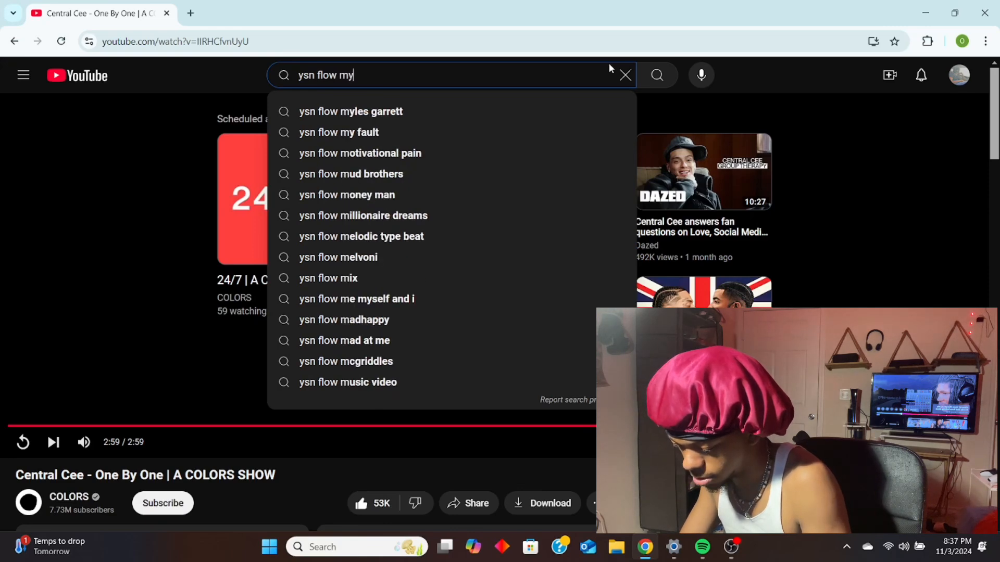
left_click(339, 131)
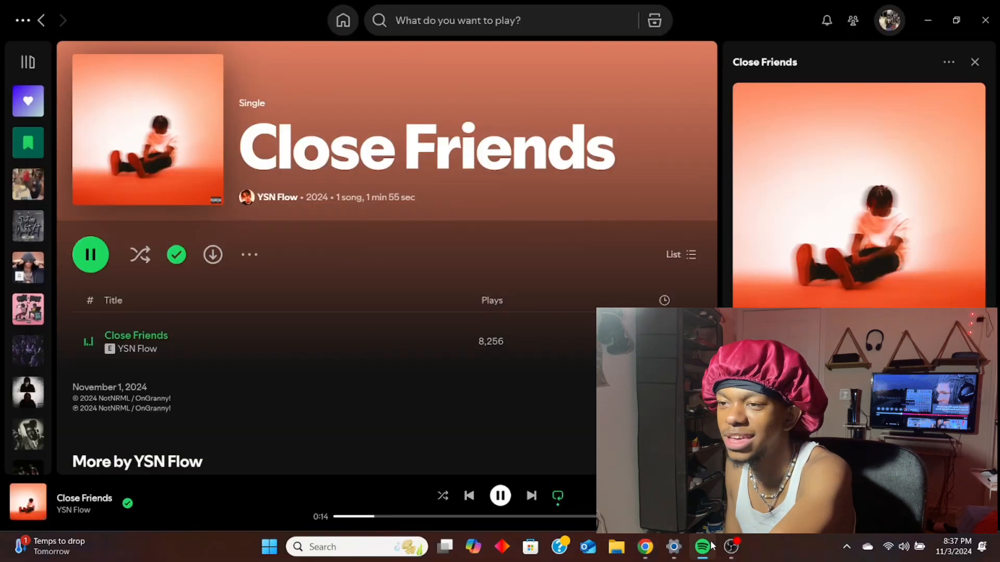
- Pause 'Close Friends', seek to a new position, resume it, then return to YouTube
left_click(90, 254)
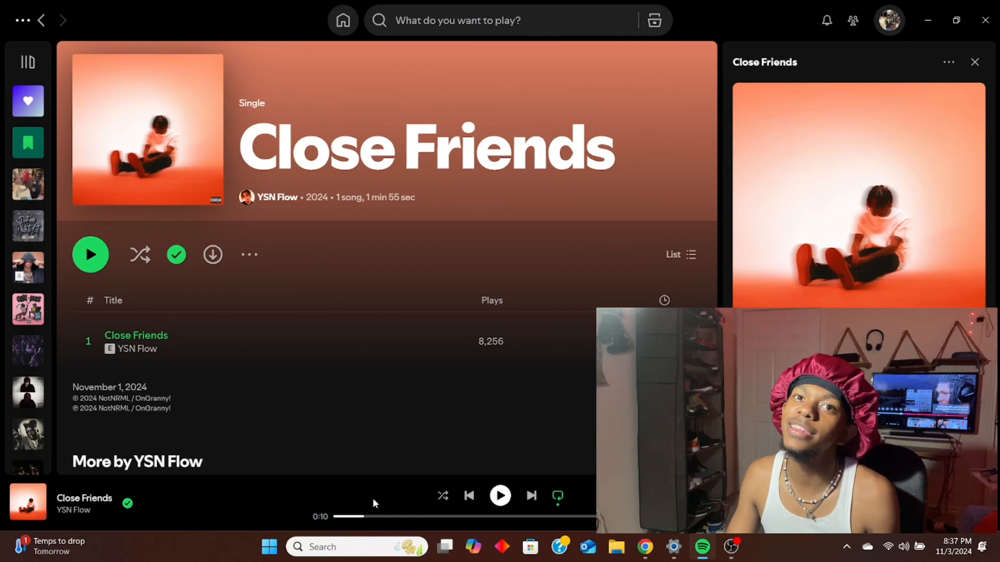
left_click(90, 254)
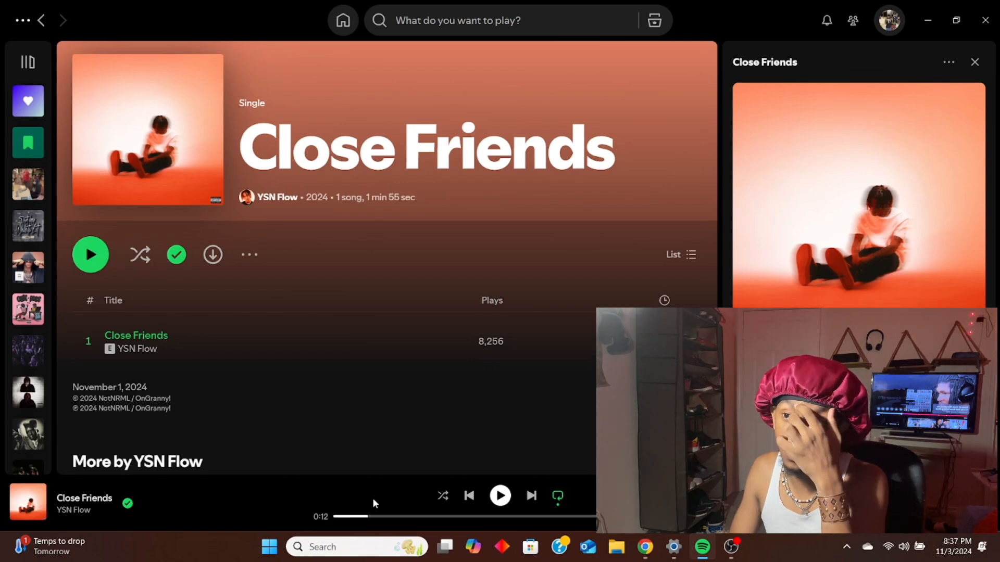
left_click(90, 255)
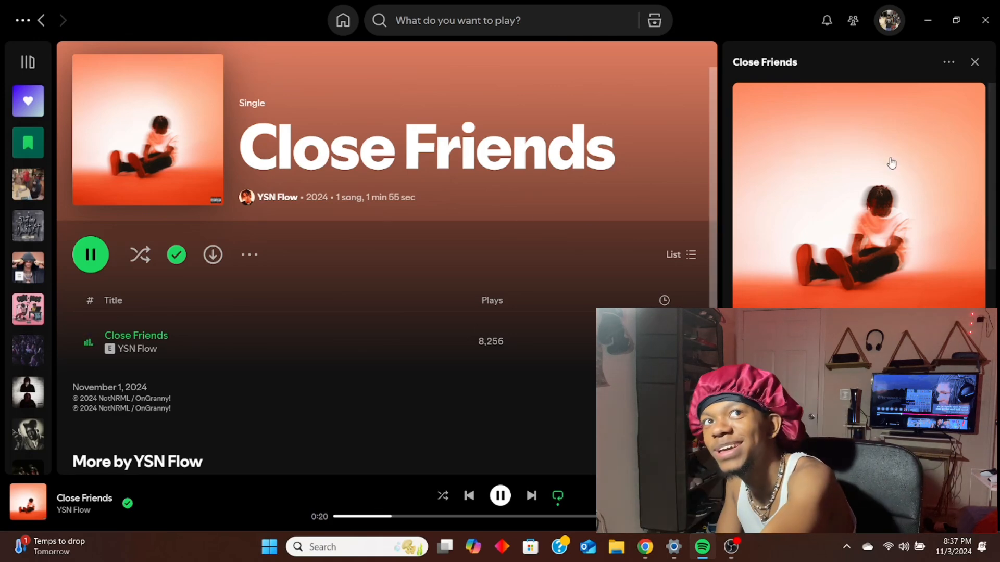
left_click(644, 548)
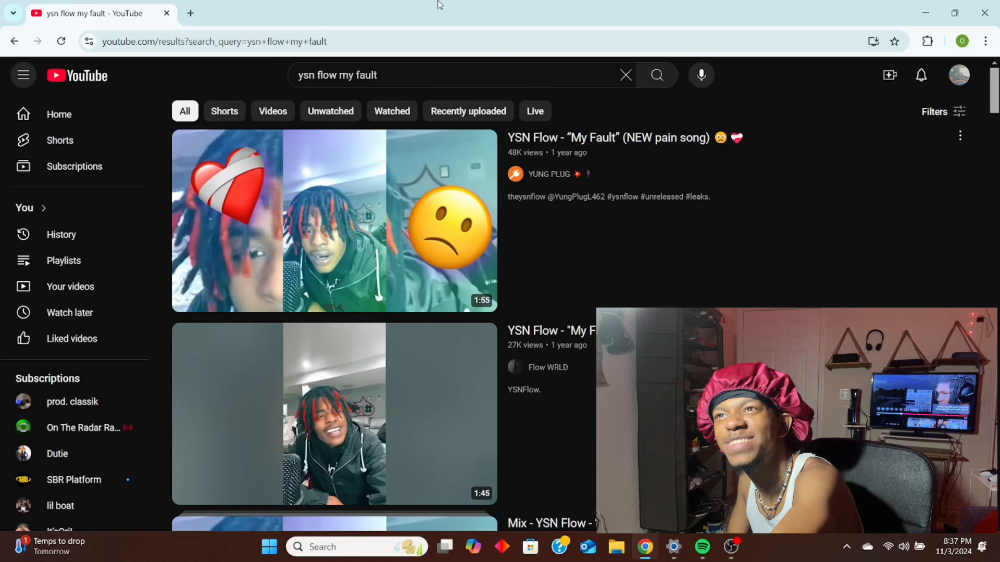
- In a new tab, search 'ysn flow' and open the YSN Flow channel
left_click(189, 12)
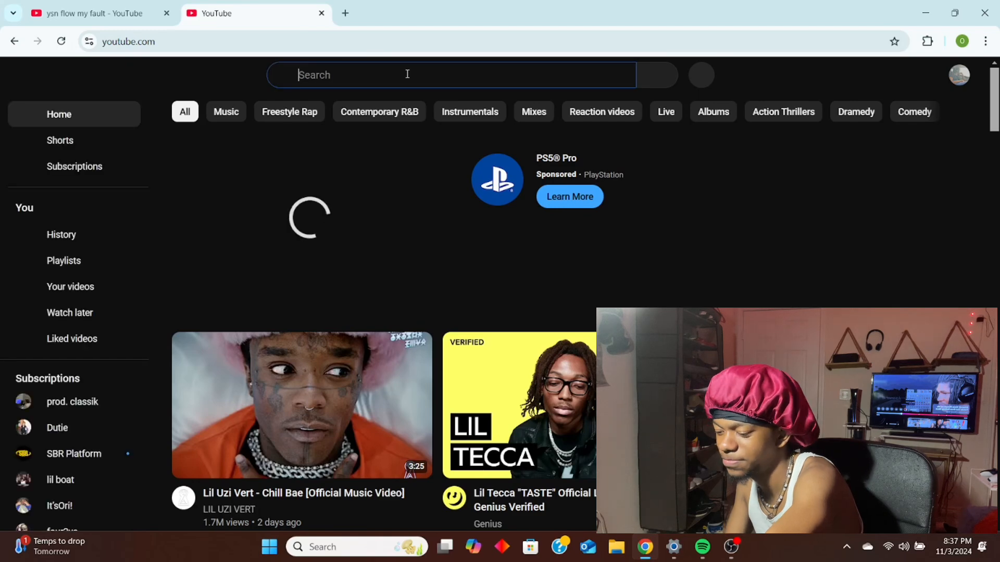
type("ysn flow")
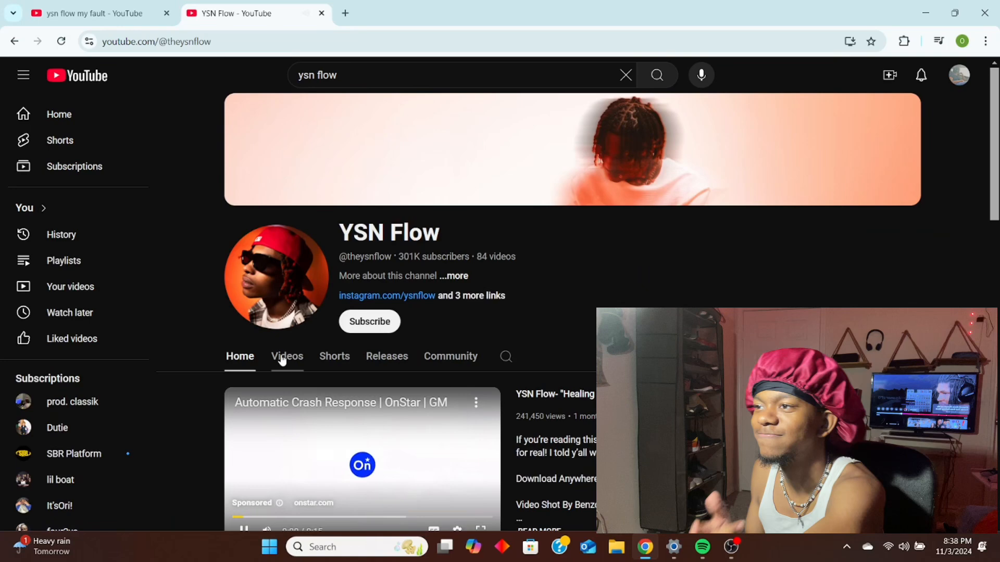
- Show YSN Flow's uploaded videos, then go back to the 'My Fault' results tab
left_click(287, 355)
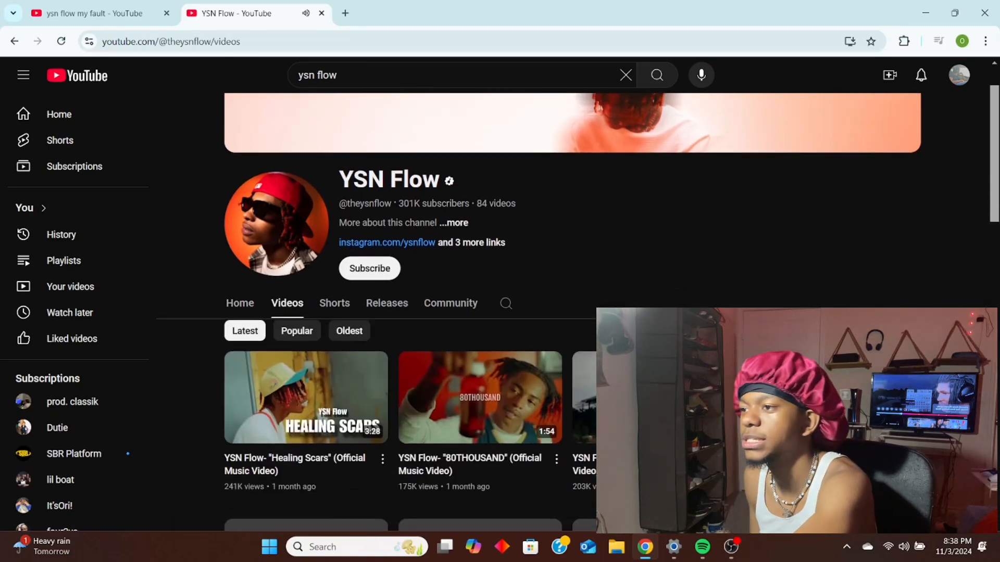
left_click(672, 546)
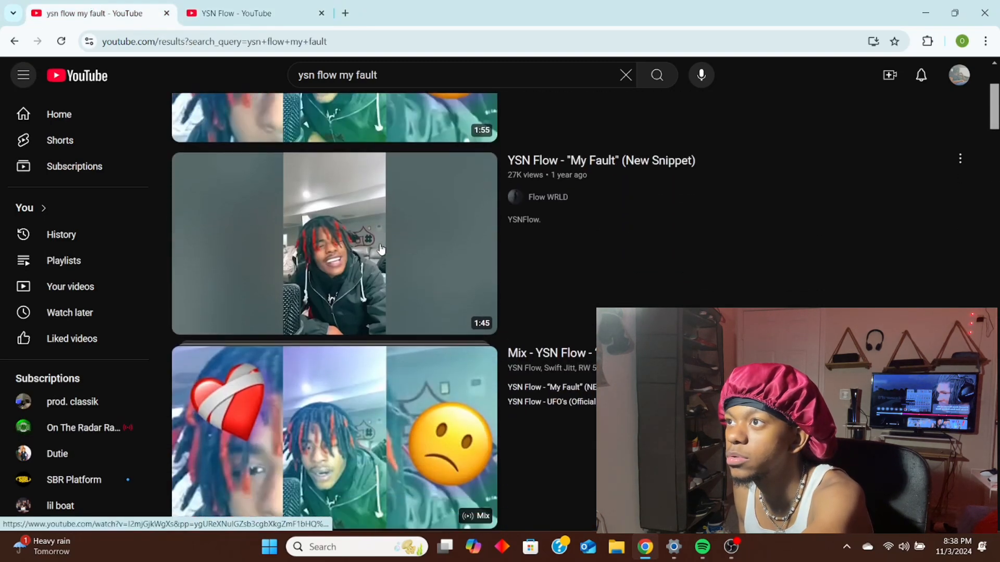
- Scroll the results to the 'My Fault' (New Snippet) video and watch it to 0:48
scroll("down", 3)
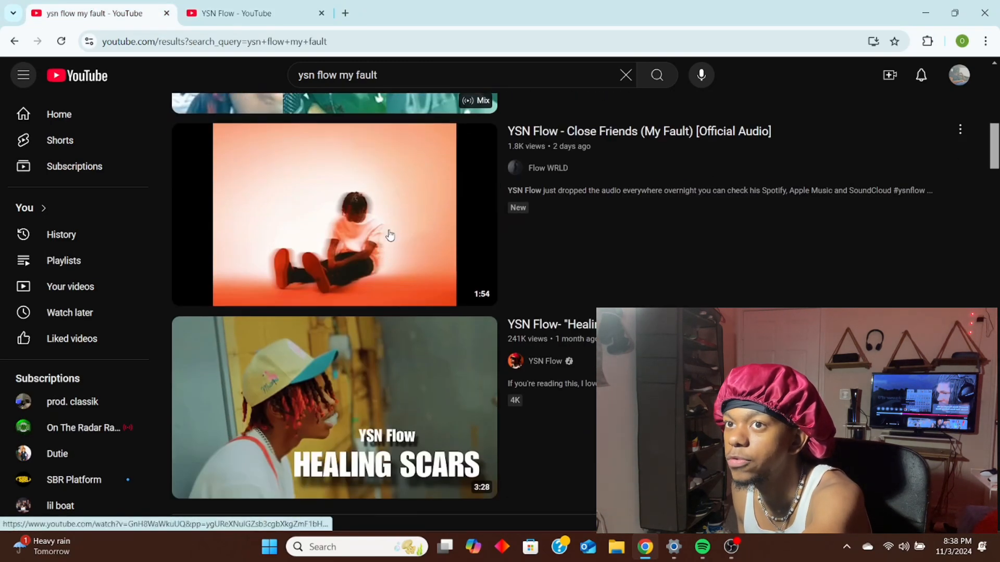
scroll("down", 3)
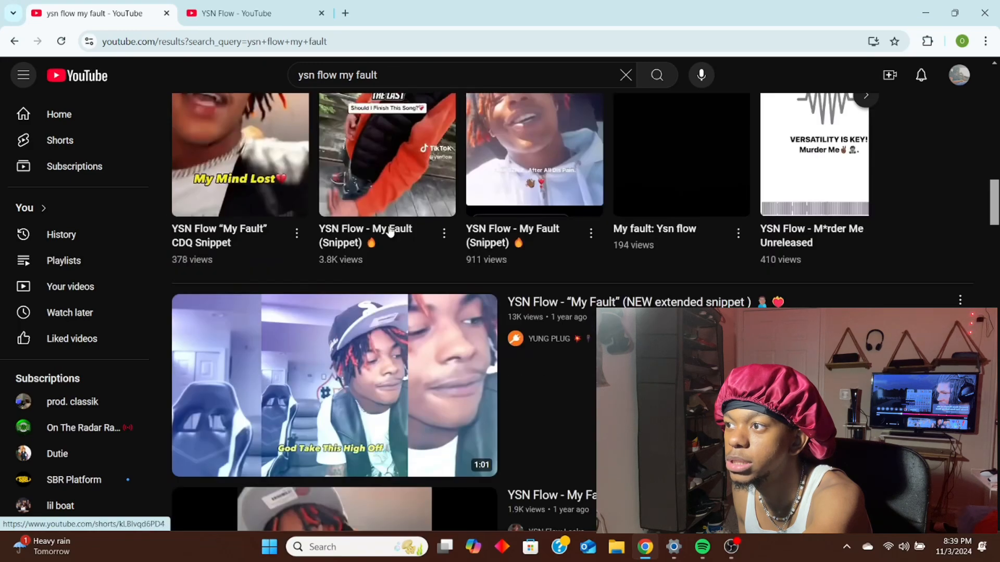
scroll("down", 3)
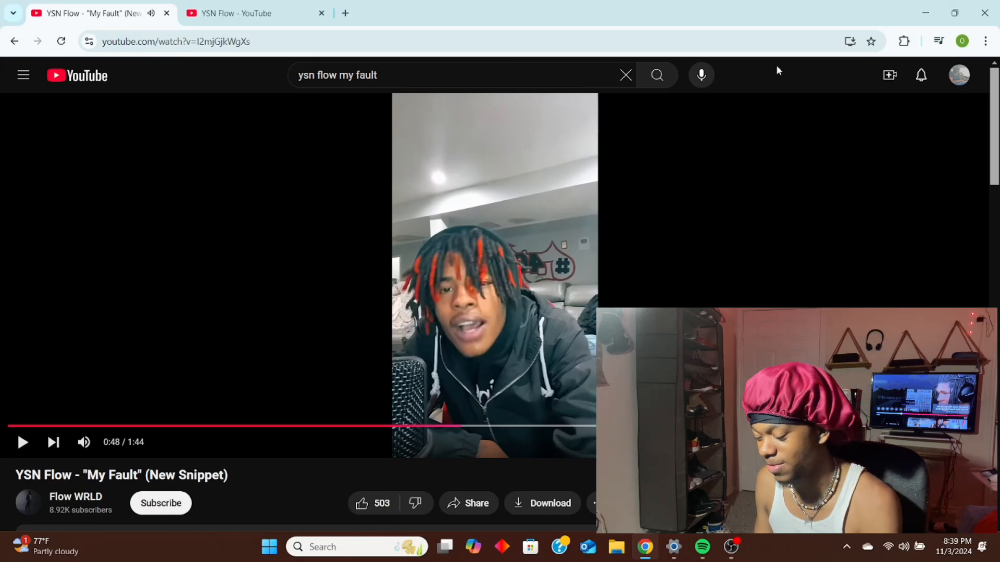
- Resume the 'My Fault' snippet and scroll down to its 47 comments
left_click(23, 442)
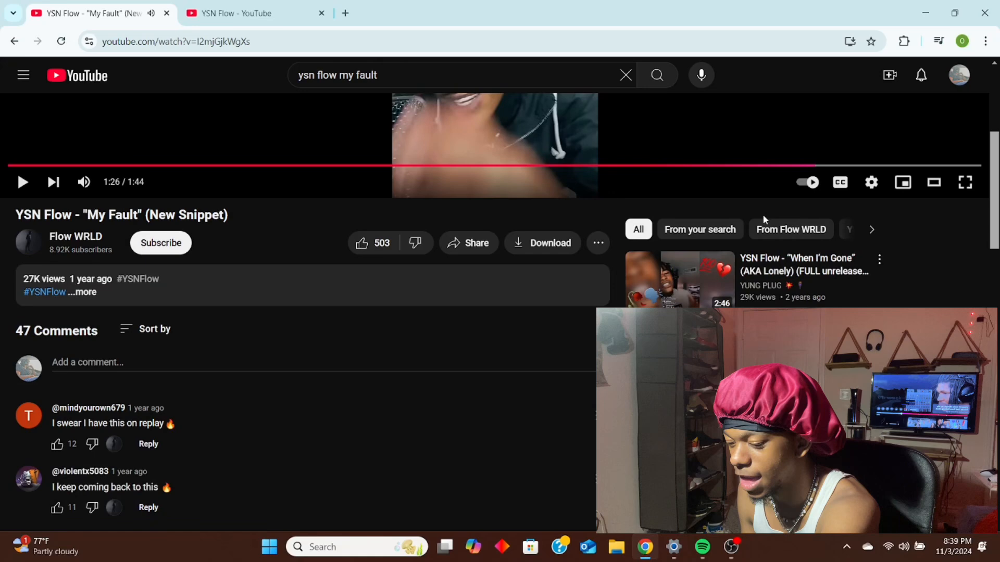
scroll("down", 3)
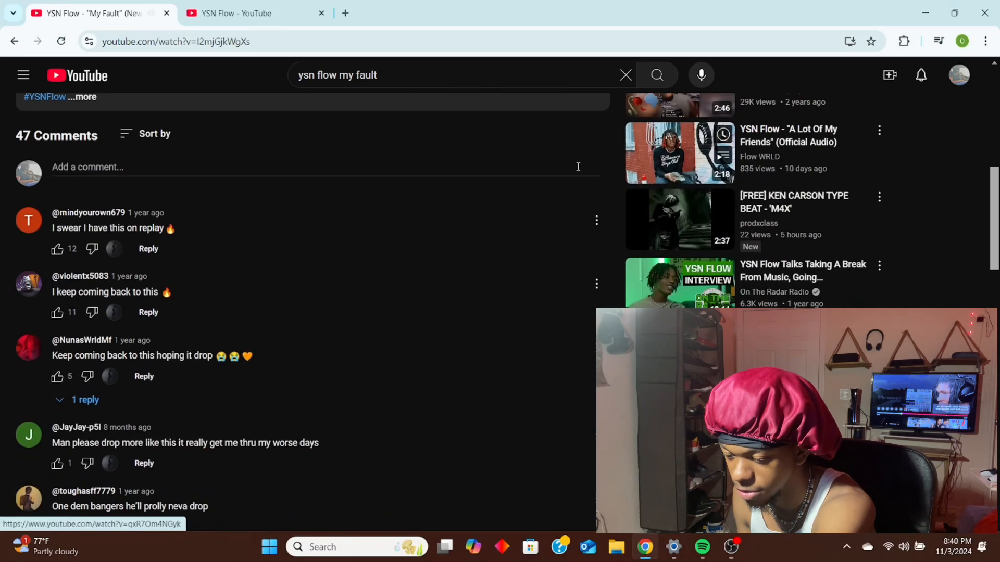